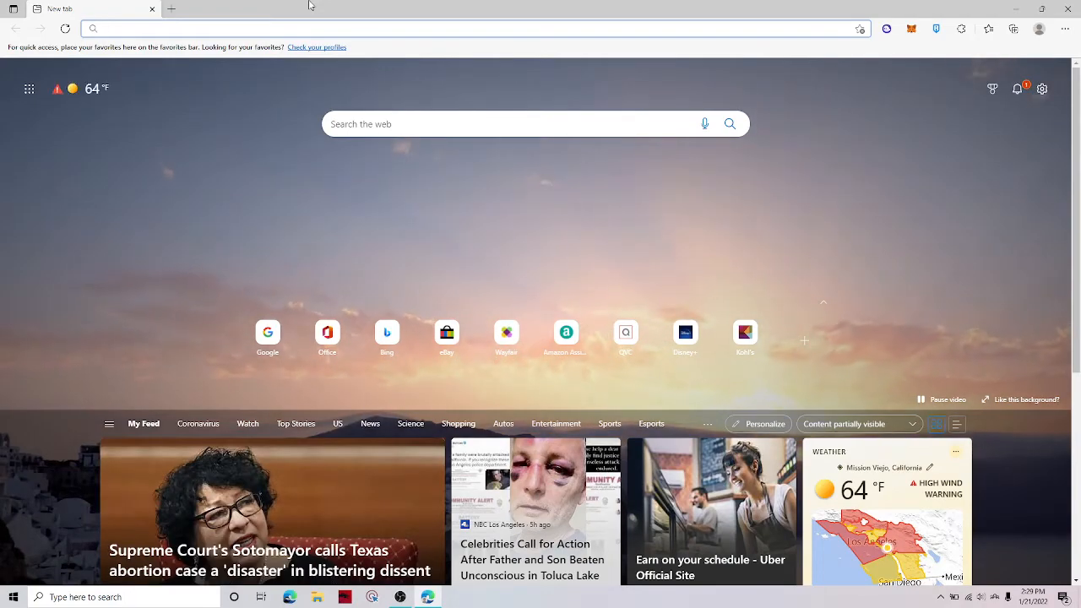
{"action": "type", "text": "https://www.google.com"}
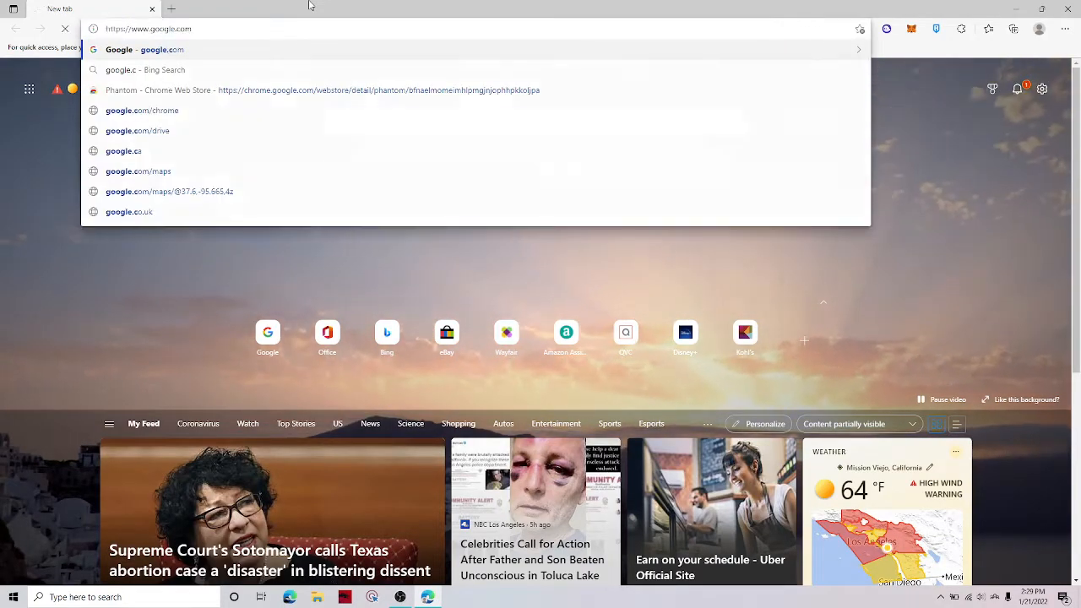
{"action": "left_click", "coordinate": [160, 49]}
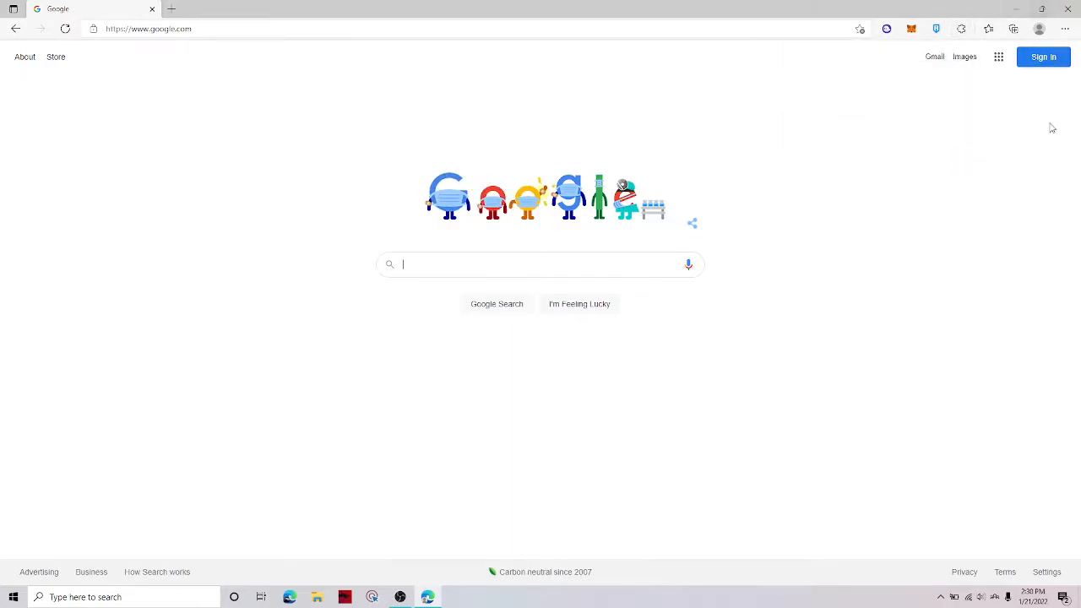
{"action": "mouse_move", "coordinate": [724, 446]}
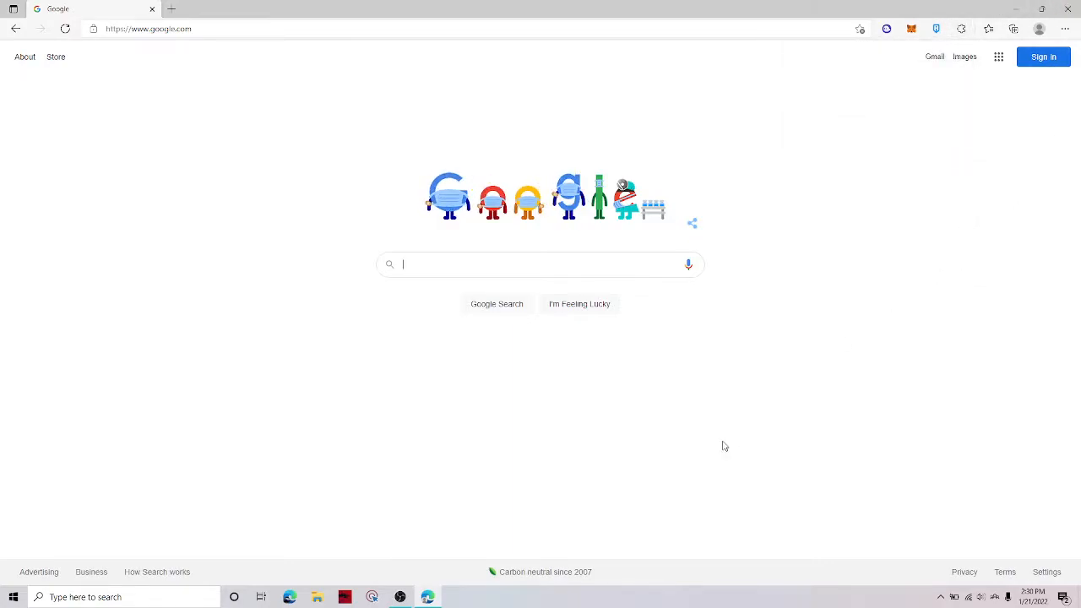
{"action": "left_click", "coordinate": [960, 29]}
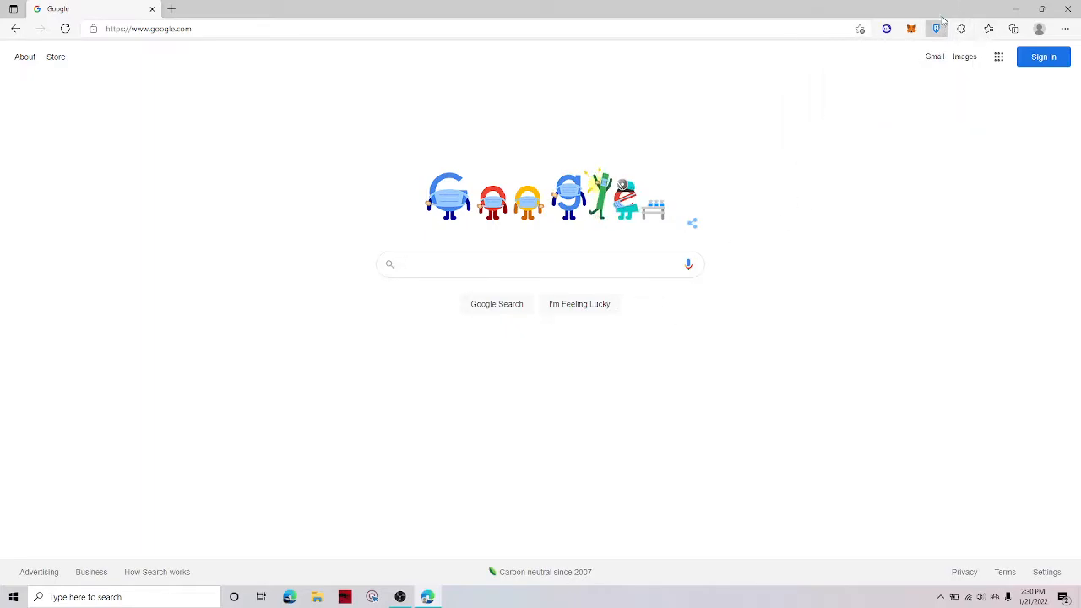
{"action": "left_click", "coordinate": [936, 28]}
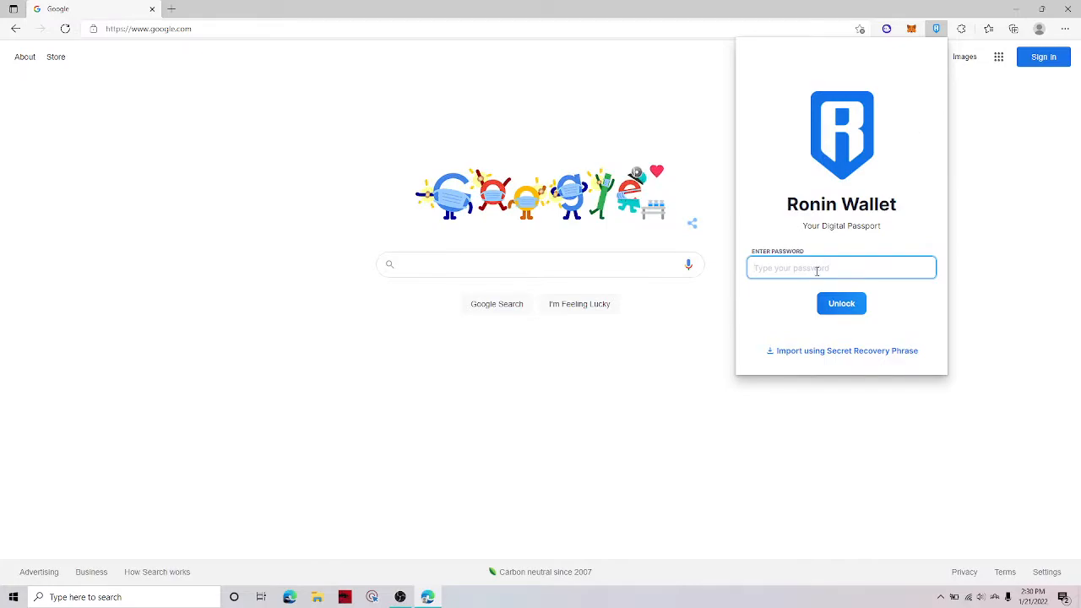
{"action": "left_click", "coordinate": [539, 265]}
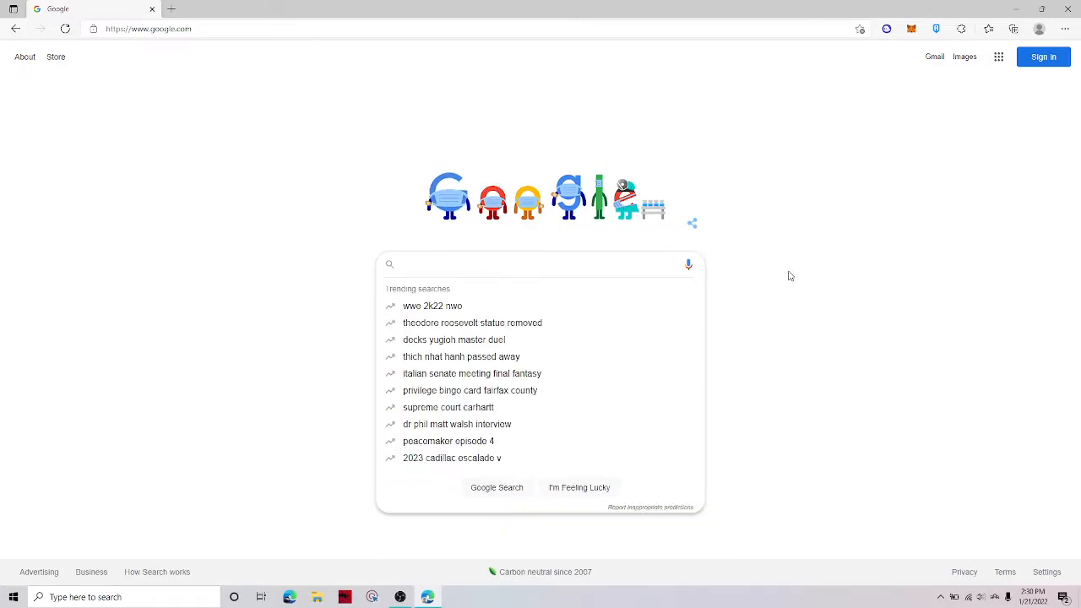
Search Google for 'Math wallet', browse mathwallet.org's Web Wallet and Cloud Wallet pages, and return
{"action": "type", "text": "Math wallet"}
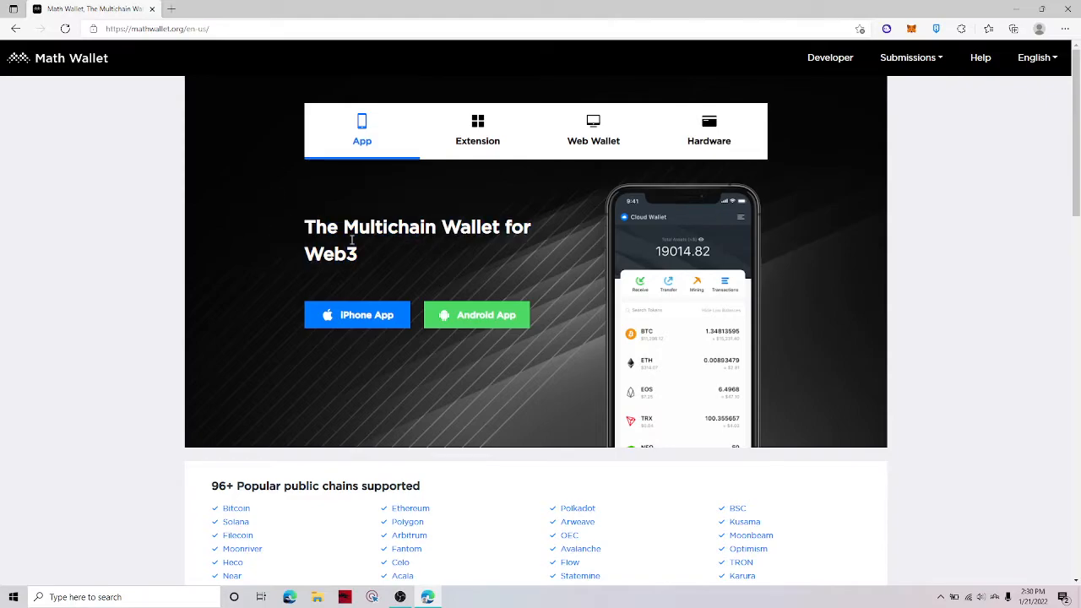
{"action": "left_click_drag", "start_coordinate": [306, 226], "coordinate": [355, 253]}
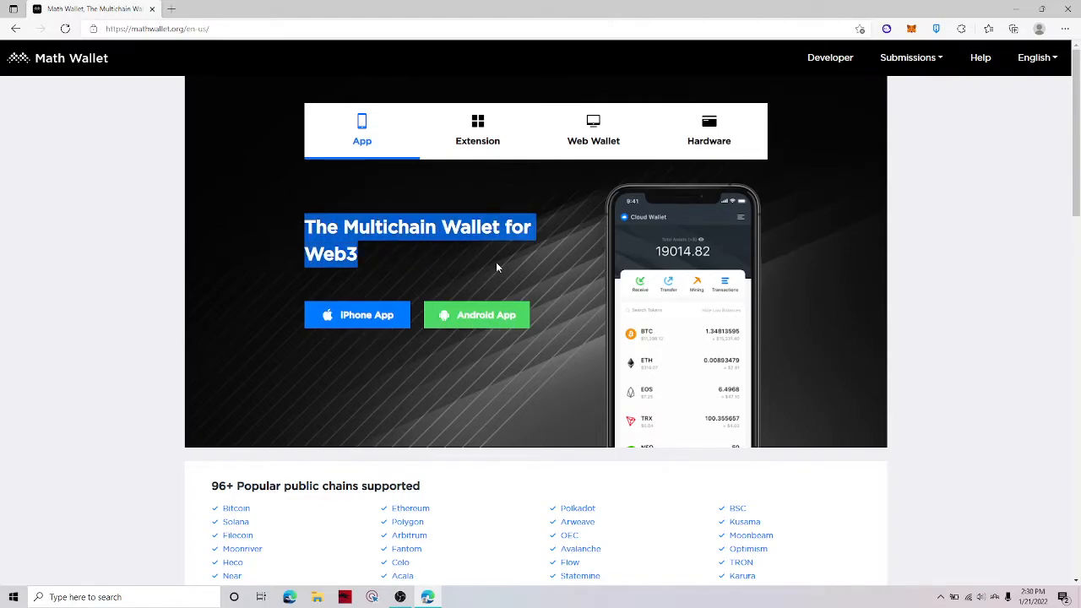
{"action": "left_click", "coordinate": [593, 131]}
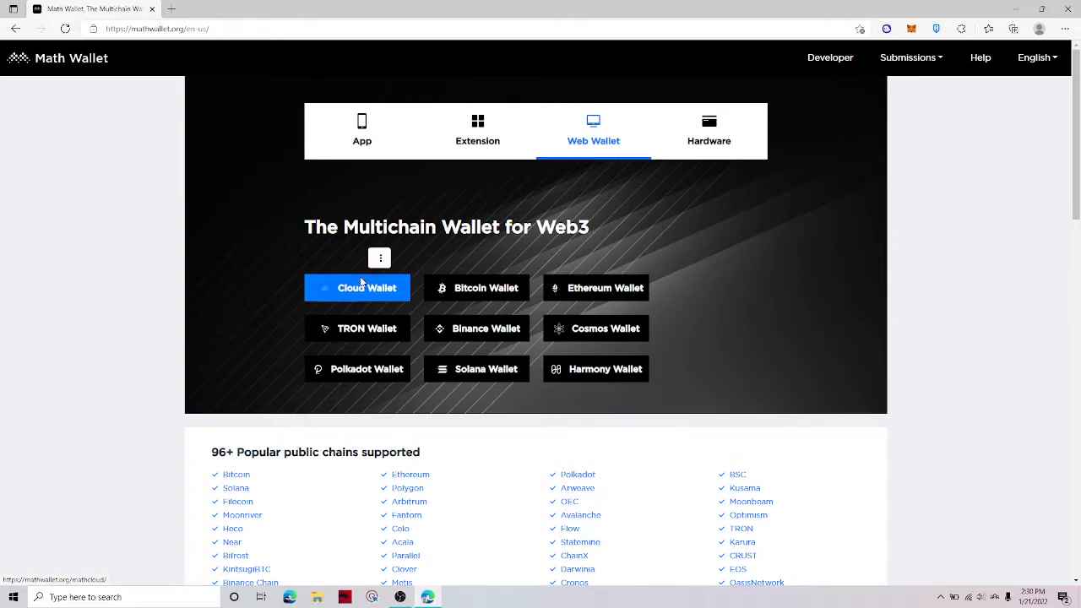
{"action": "left_click", "coordinate": [357, 287]}
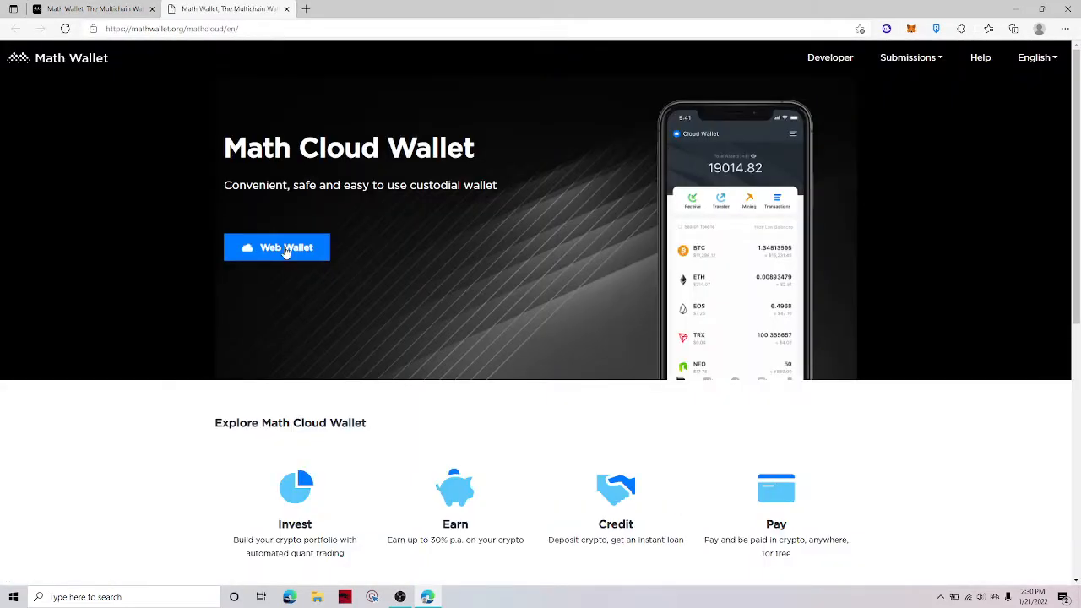
{"action": "left_click", "coordinate": [277, 247]}
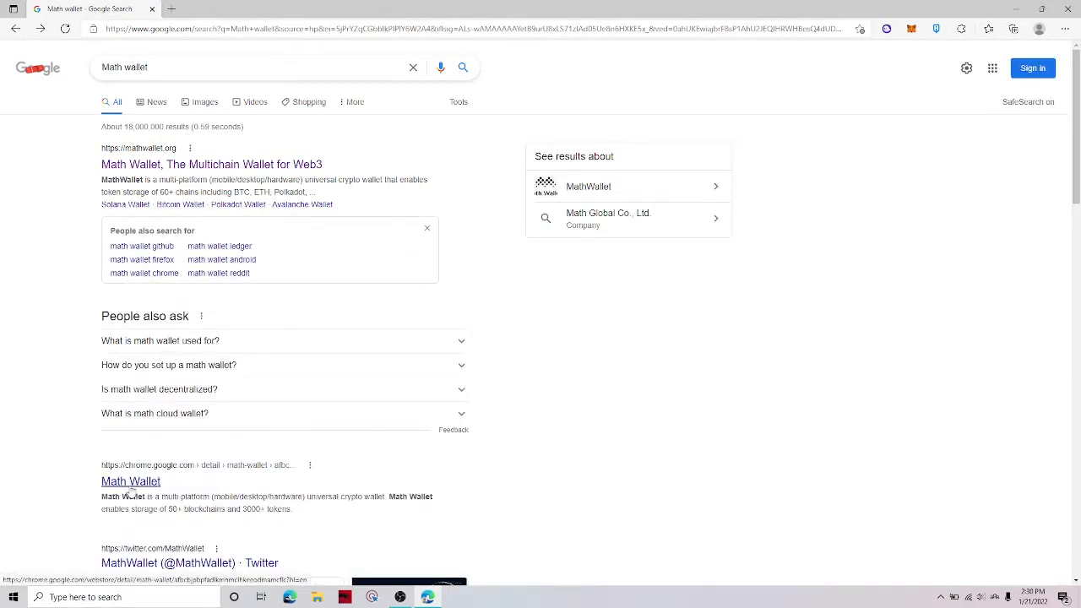
Add the Math Wallet extension to Edge from its Chrome Web Store listing
{"action": "left_click", "coordinate": [130, 481]}
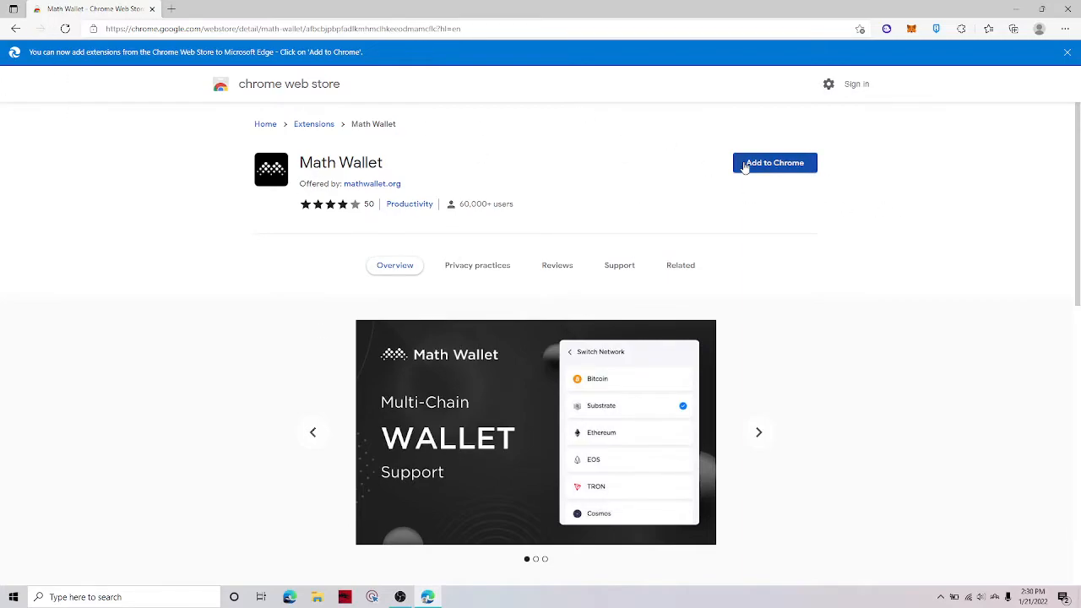
{"action": "left_click", "coordinate": [774, 162]}
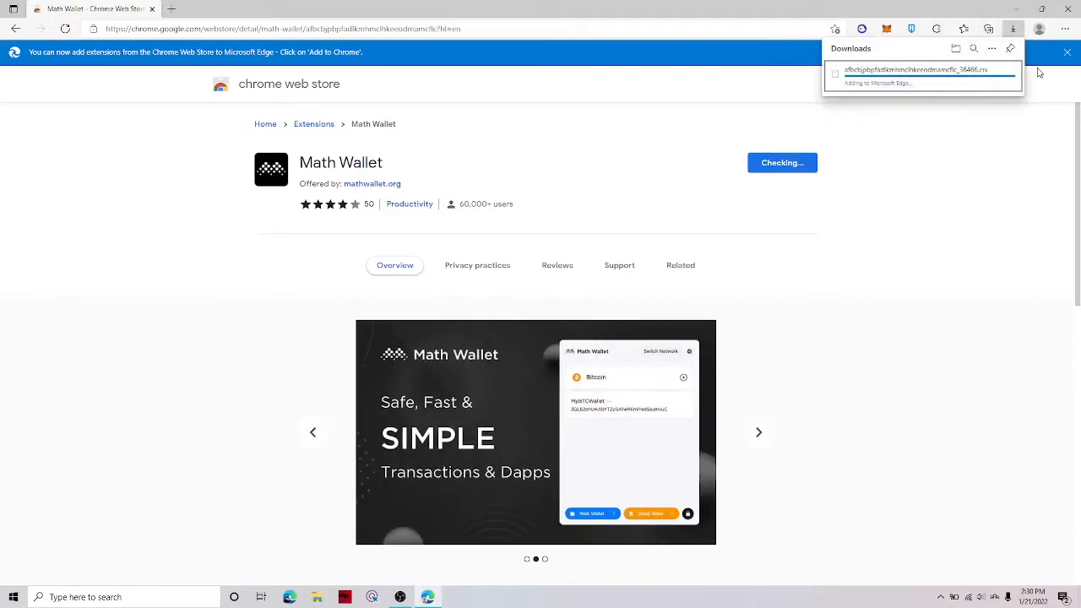
{"action": "scroll", "scroll_direction": "down", "scroll_amount": 3}
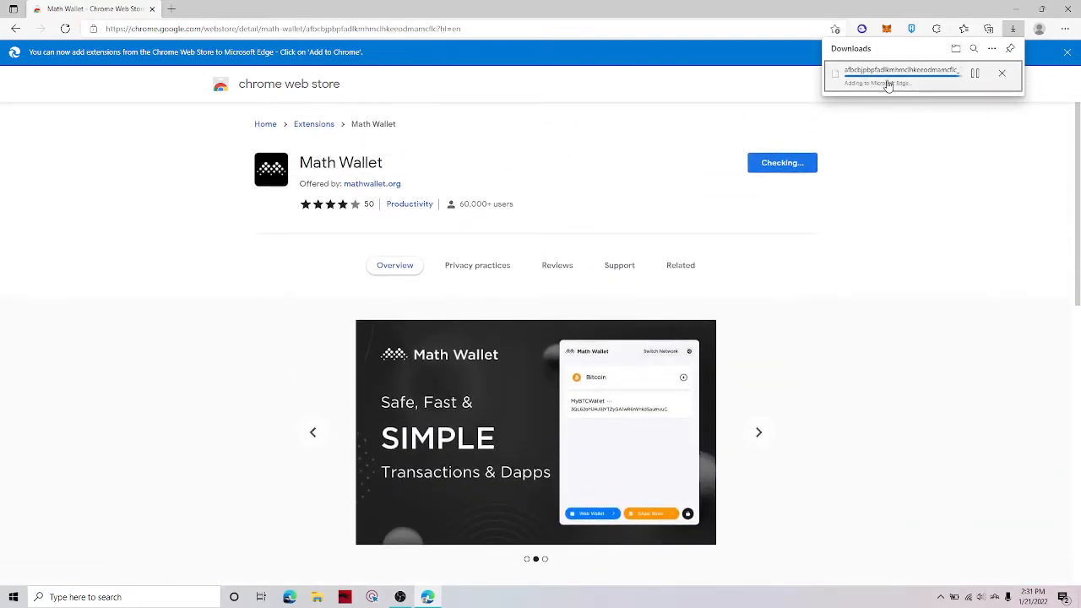
{"action": "left_click", "coordinate": [681, 265]}
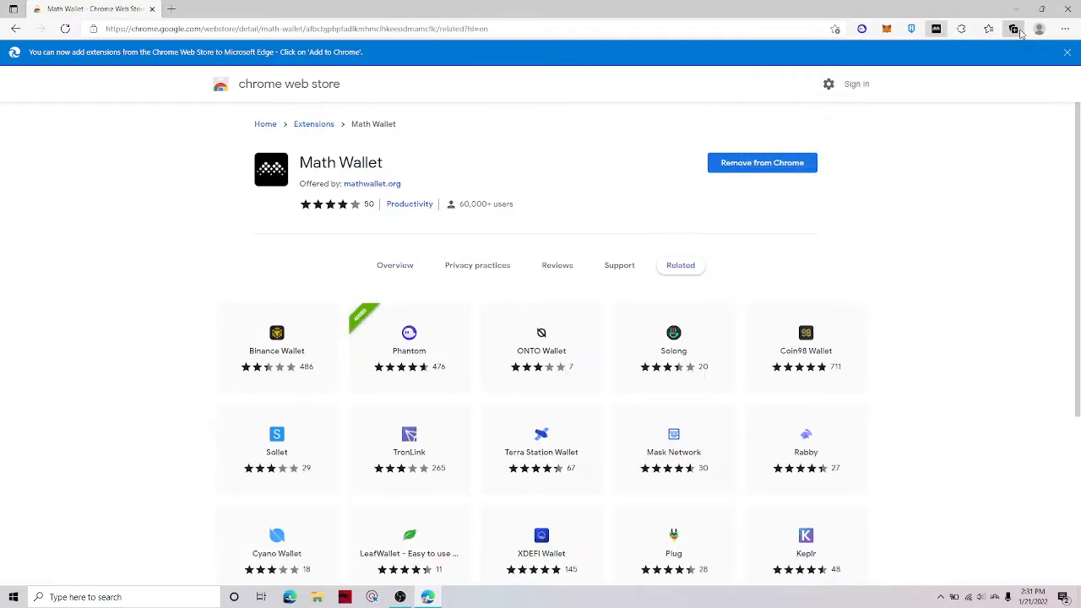
Switch Math Wallet to the Bitcoin network and open the Import Bitcoin Wallet form
{"action": "left_click", "coordinate": [1012, 29]}
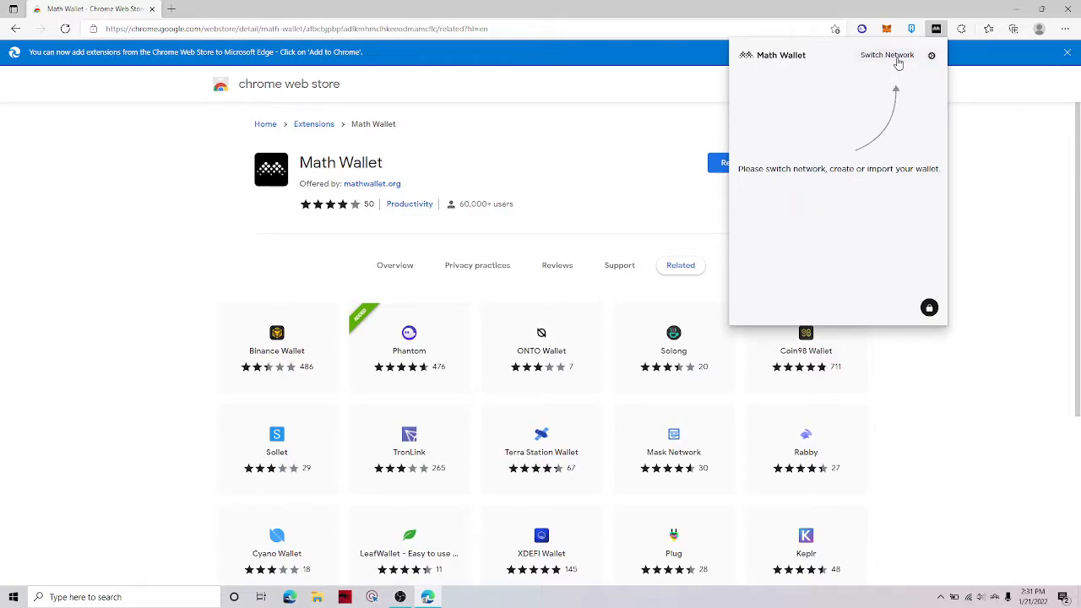
{"action": "left_click", "coordinate": [887, 55]}
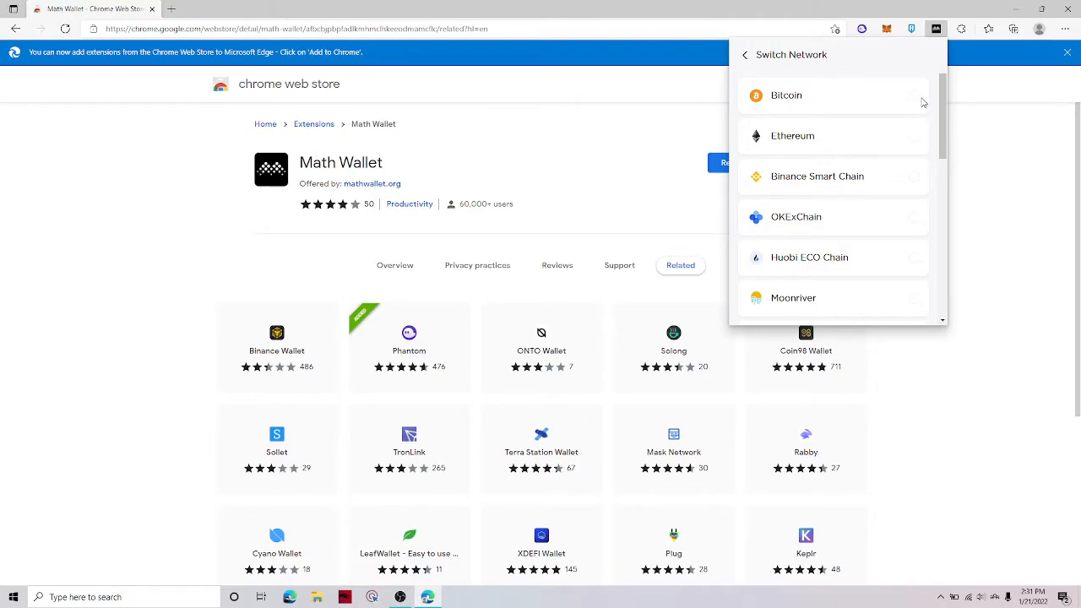
{"action": "left_click", "coordinate": [786, 94]}
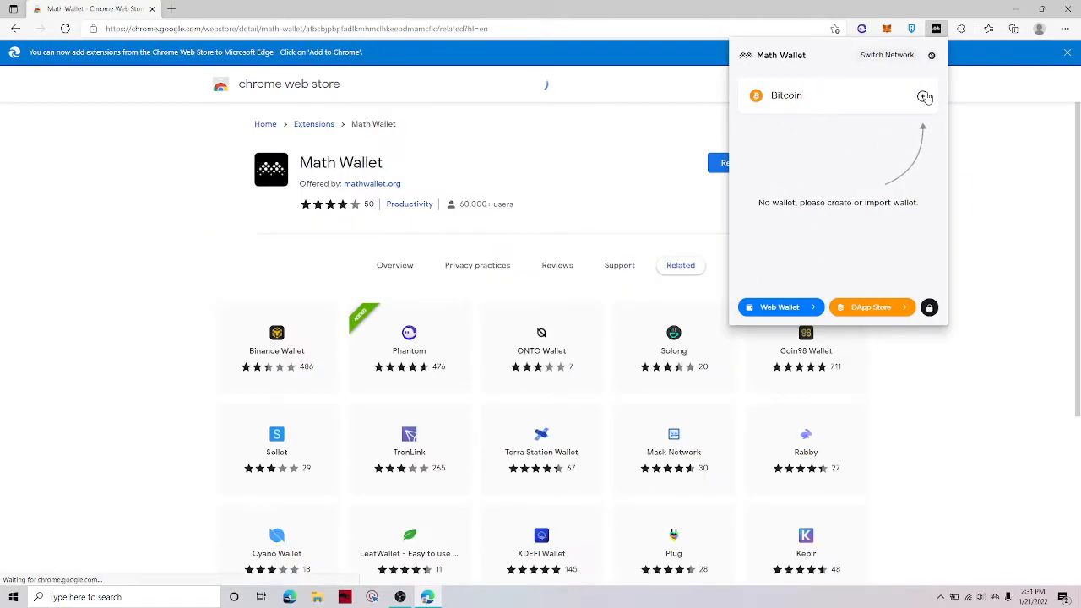
{"action": "left_click", "coordinate": [923, 95]}
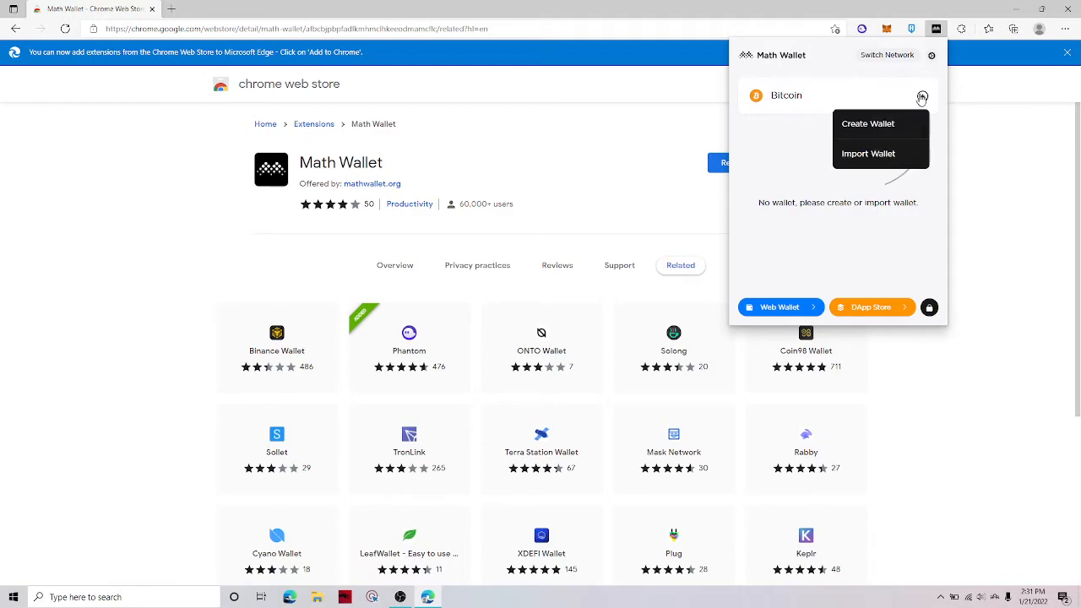
{"action": "left_click", "coordinate": [869, 154]}
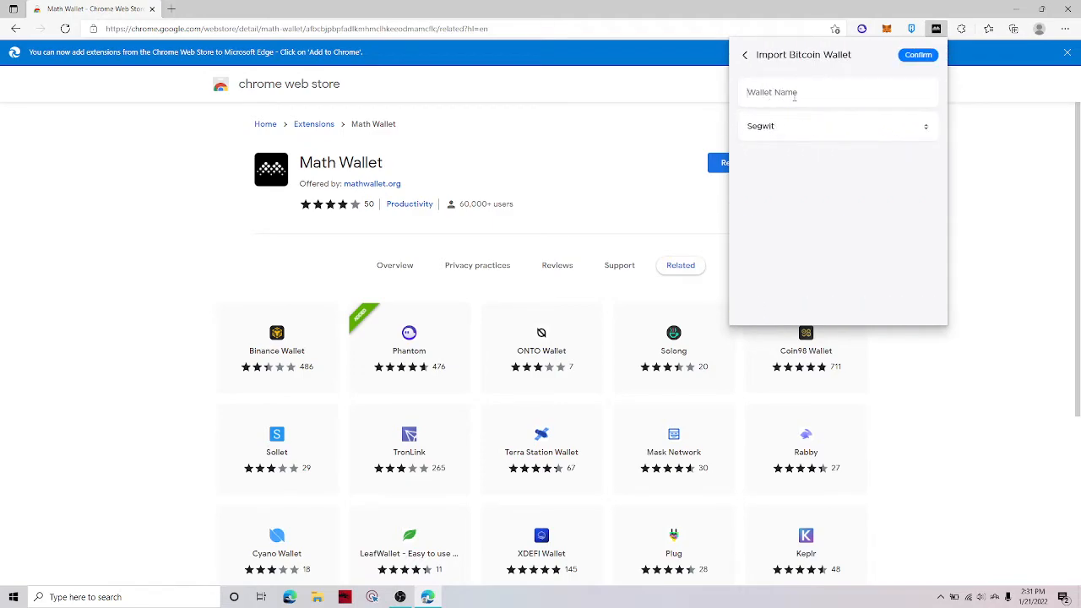
Save a Segwit Bitcoin wallet named 'MainWallet' and view its address in the list
{"action": "type", "text": "M"}
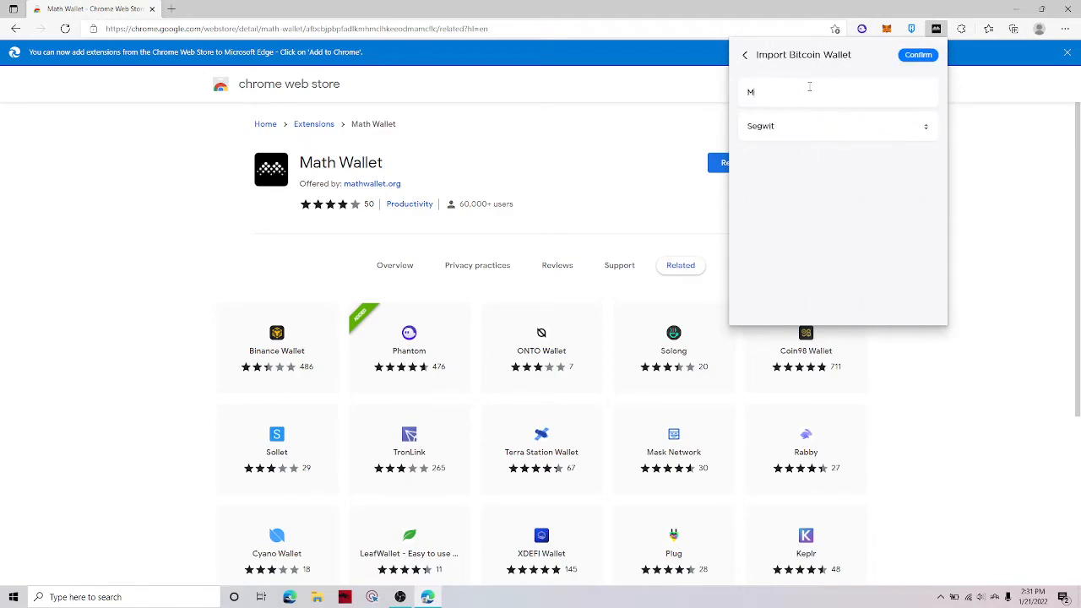
{"action": "type", "text": "ainWallet"}
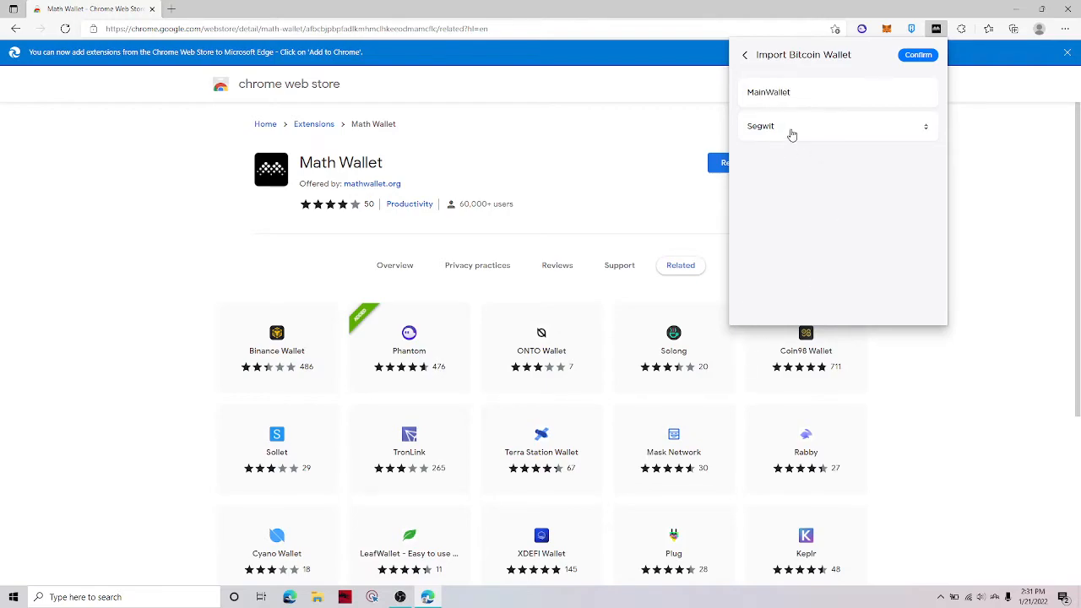
{"action": "left_click", "coordinate": [917, 54]}
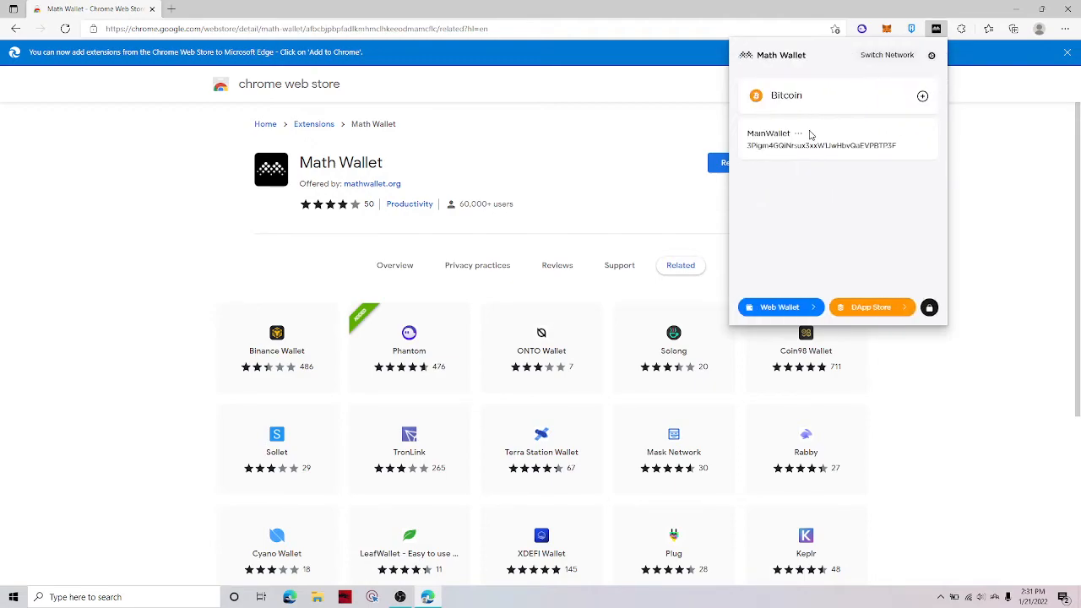
{"action": "mouse_move", "coordinate": [760, 187]}
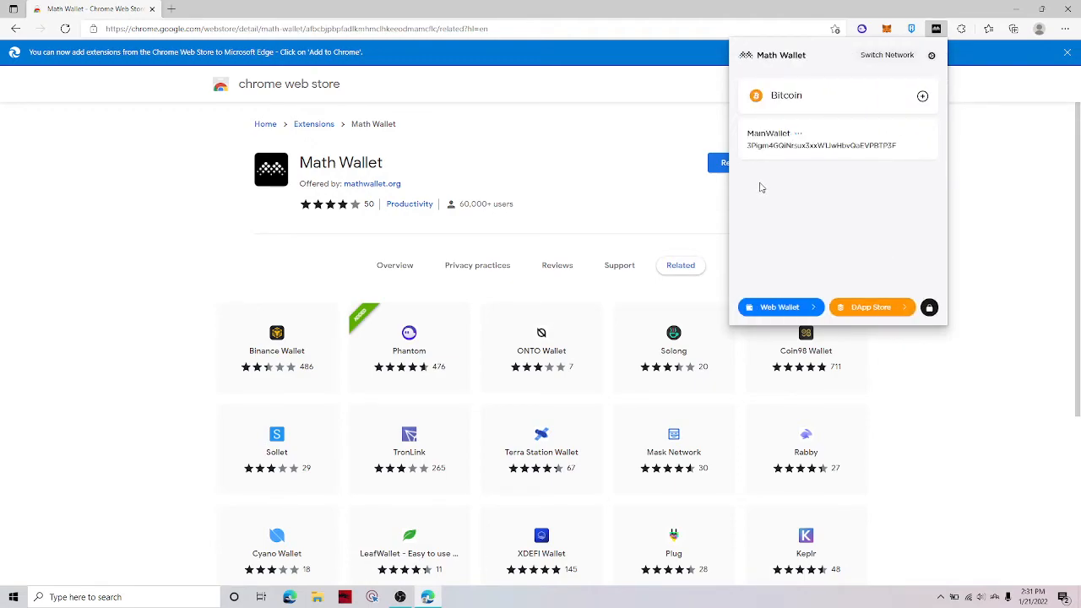
{"action": "left_click", "coordinate": [798, 132]}
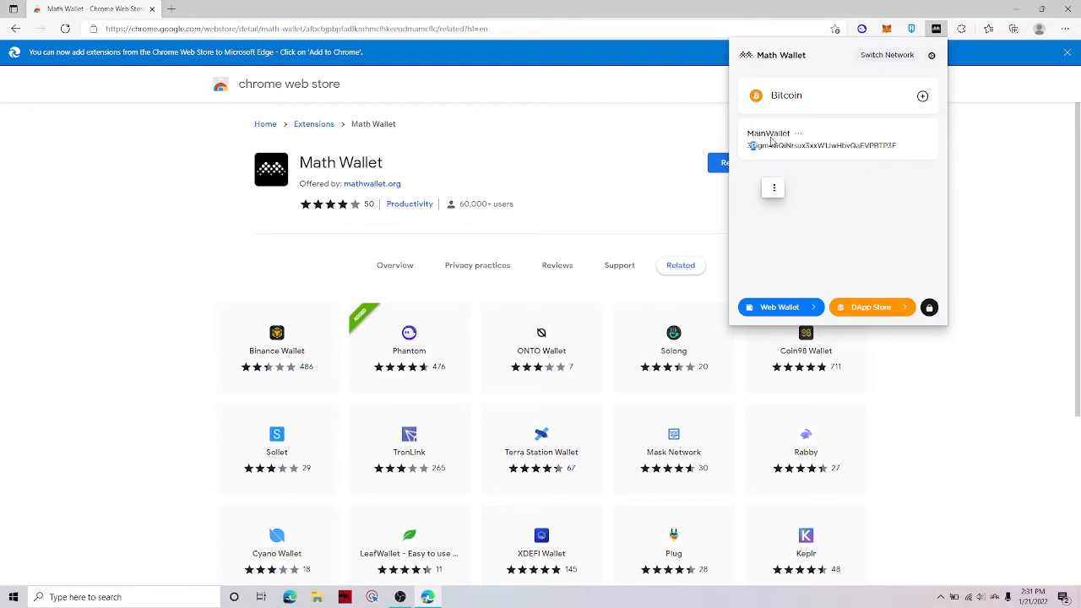